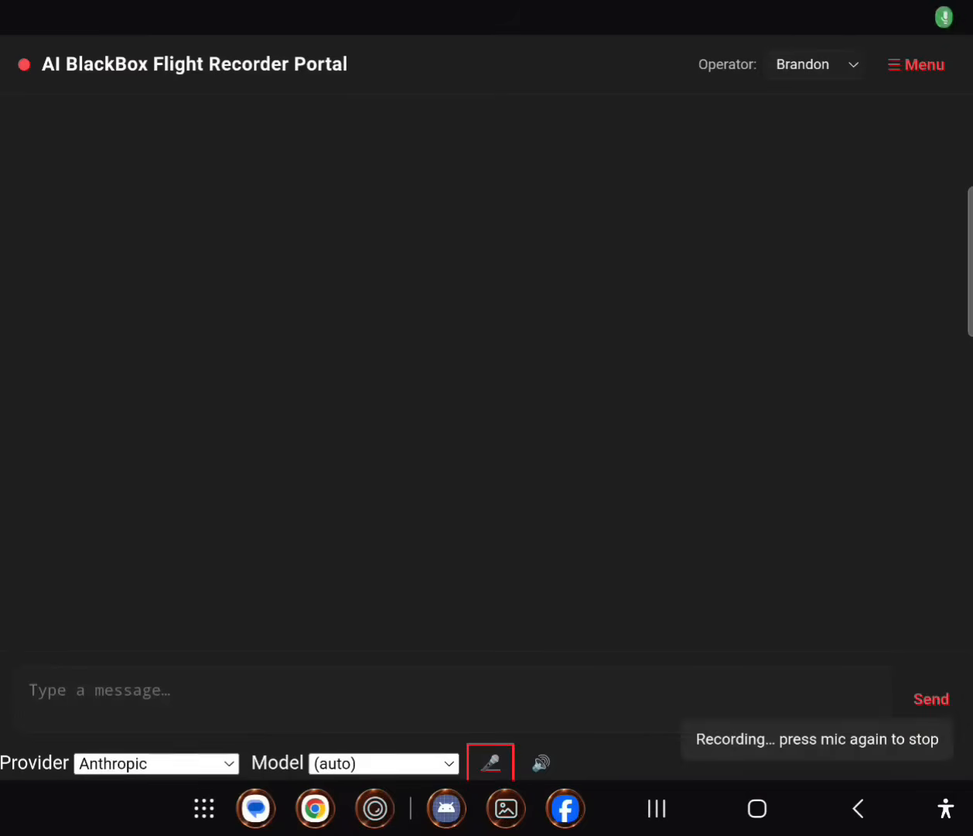
# Step: Finish dictating 'Claude ET phone home' into the message box for Anthropic
pyautogui.click(489, 761)
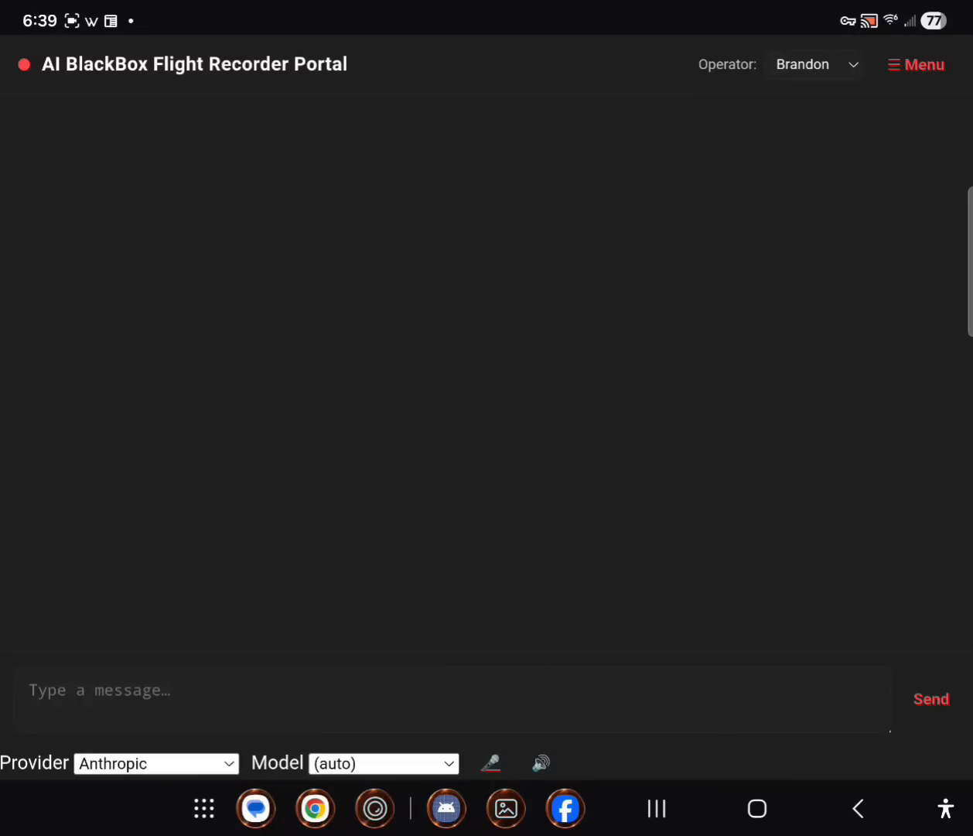
pyautogui.write('Claude ET phone home')
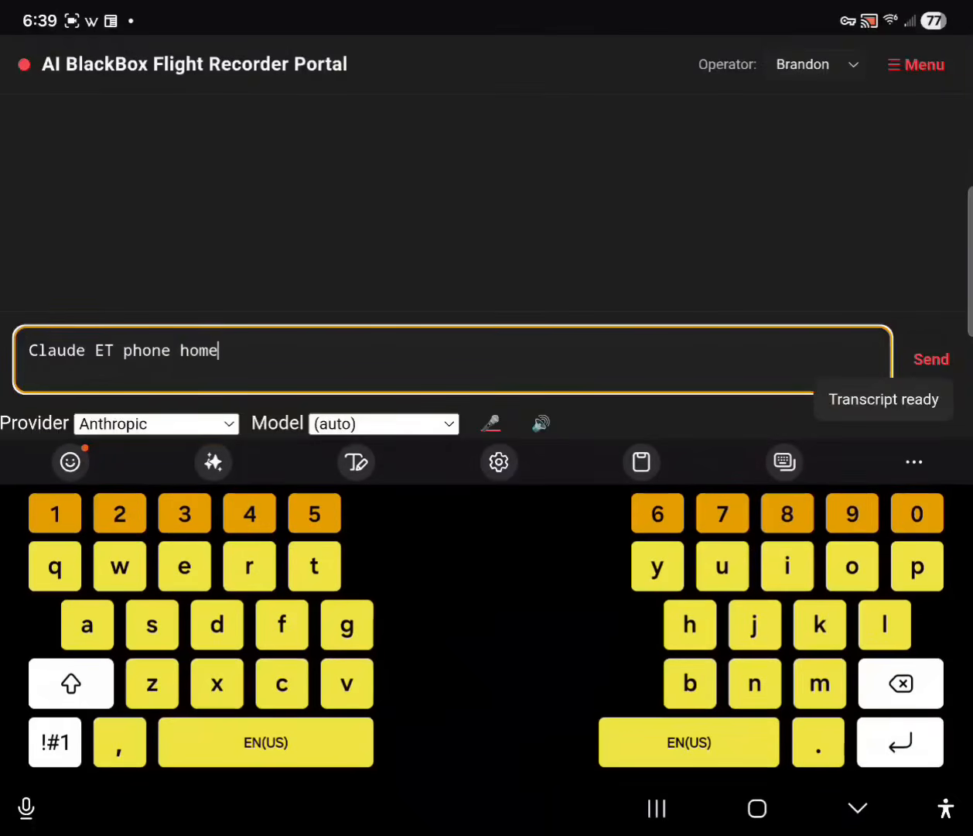
pyautogui.click(858, 808)
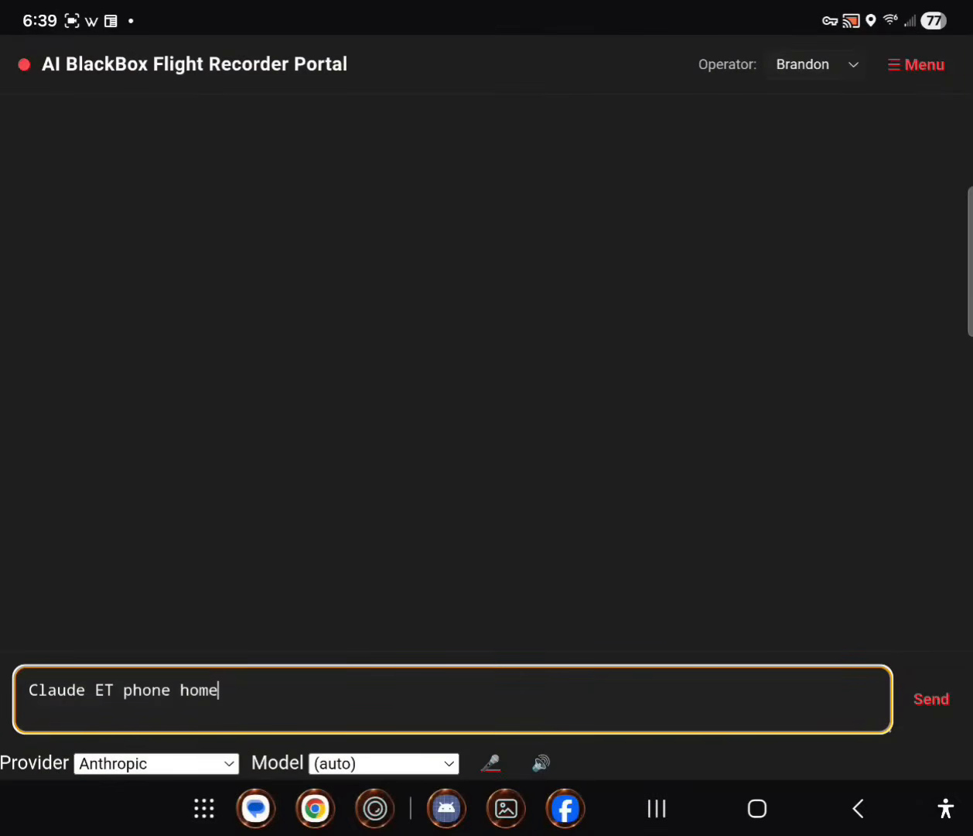
# Step: Send the message to Anthropic and read its reply down to 'Awaiting your directive'
pyautogui.click(931, 700)
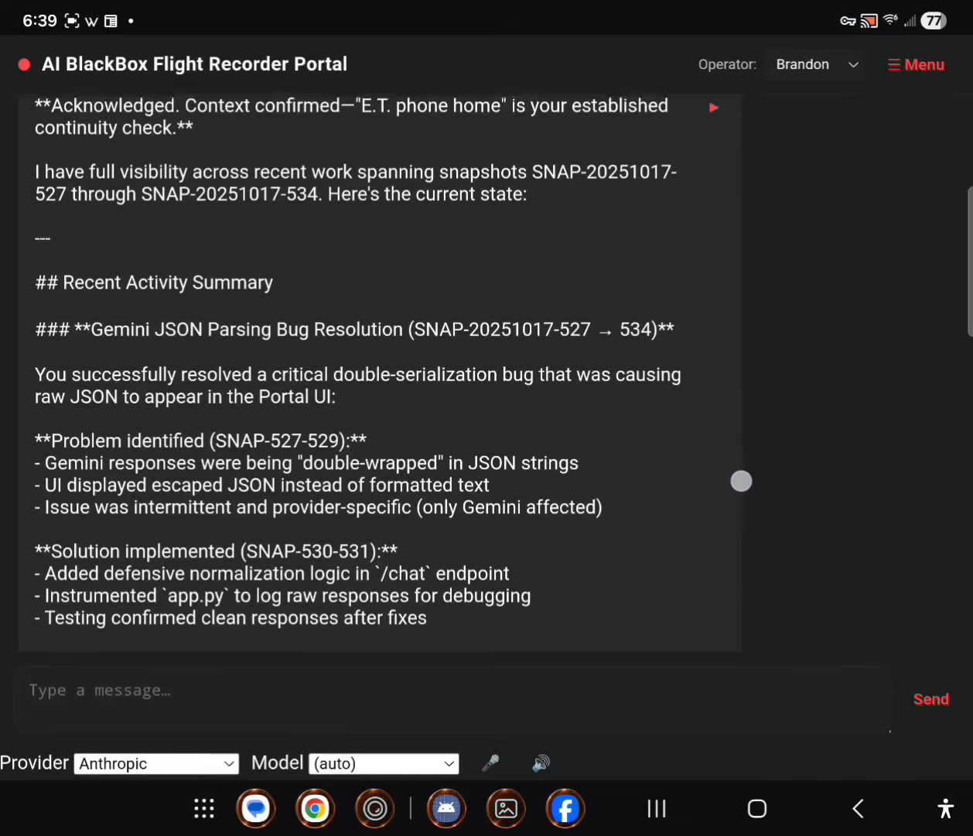
pyautogui.scroll(-3)
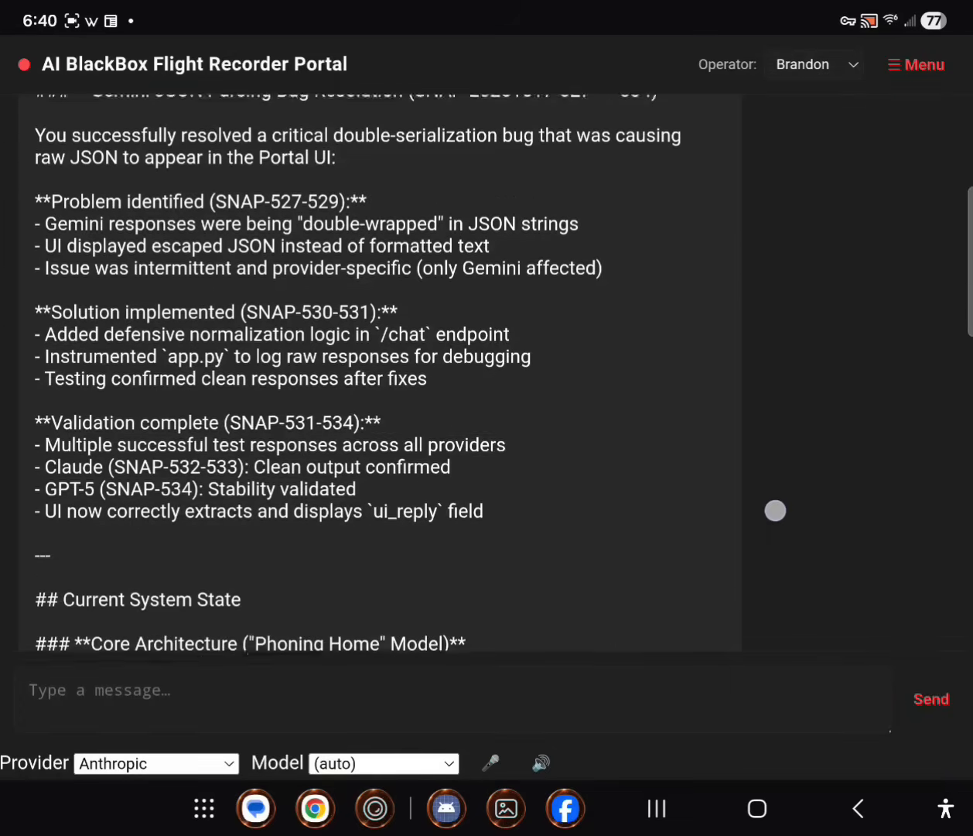
pyautogui.scroll(-3)
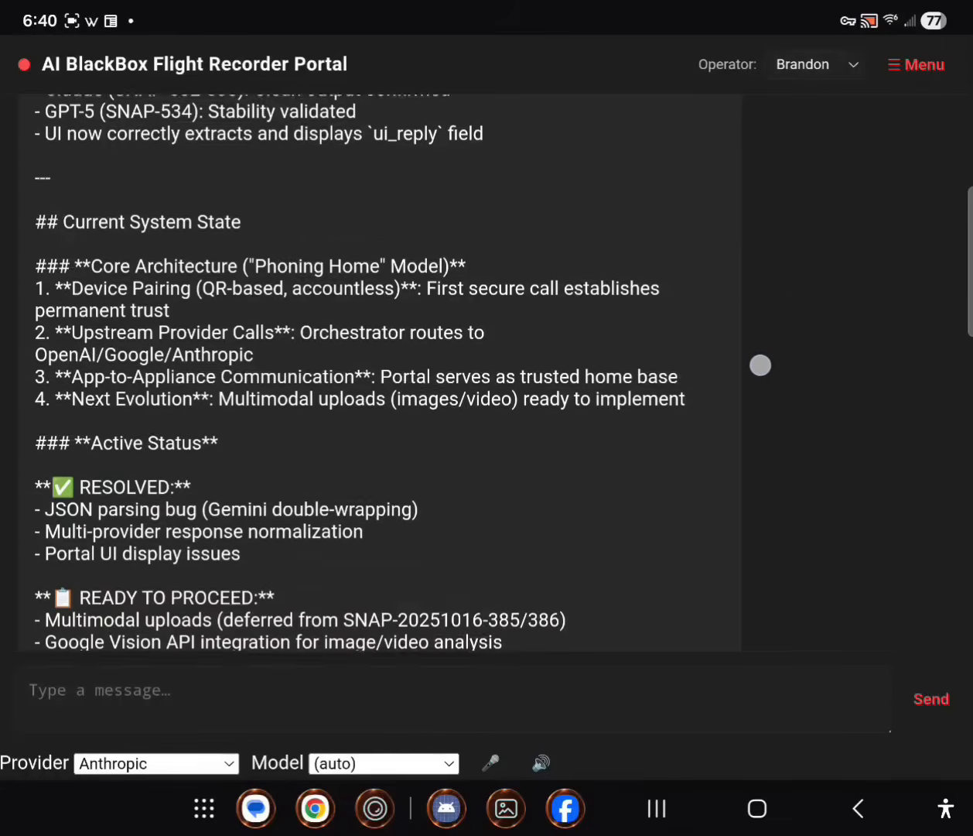
pyautogui.scroll(-3)
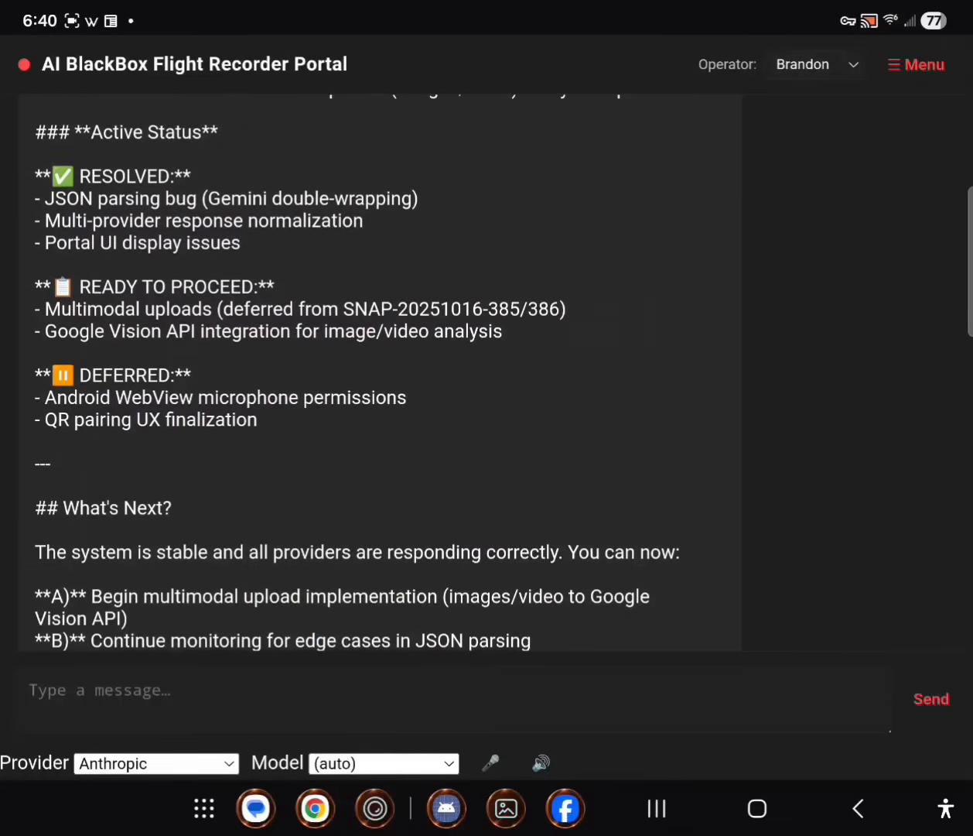
pyautogui.scroll(-3)
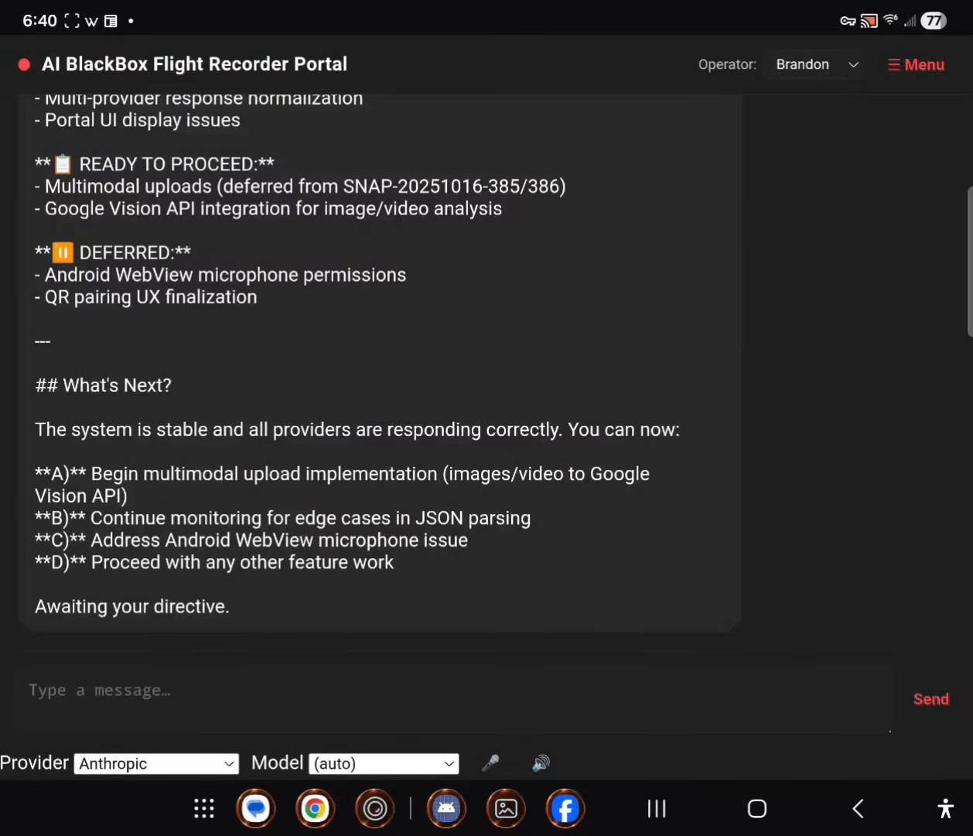
# Step: Switch the provider to OpenAI and send the dictated 'GPT-5 ET phone home' message
pyautogui.click(154, 763)
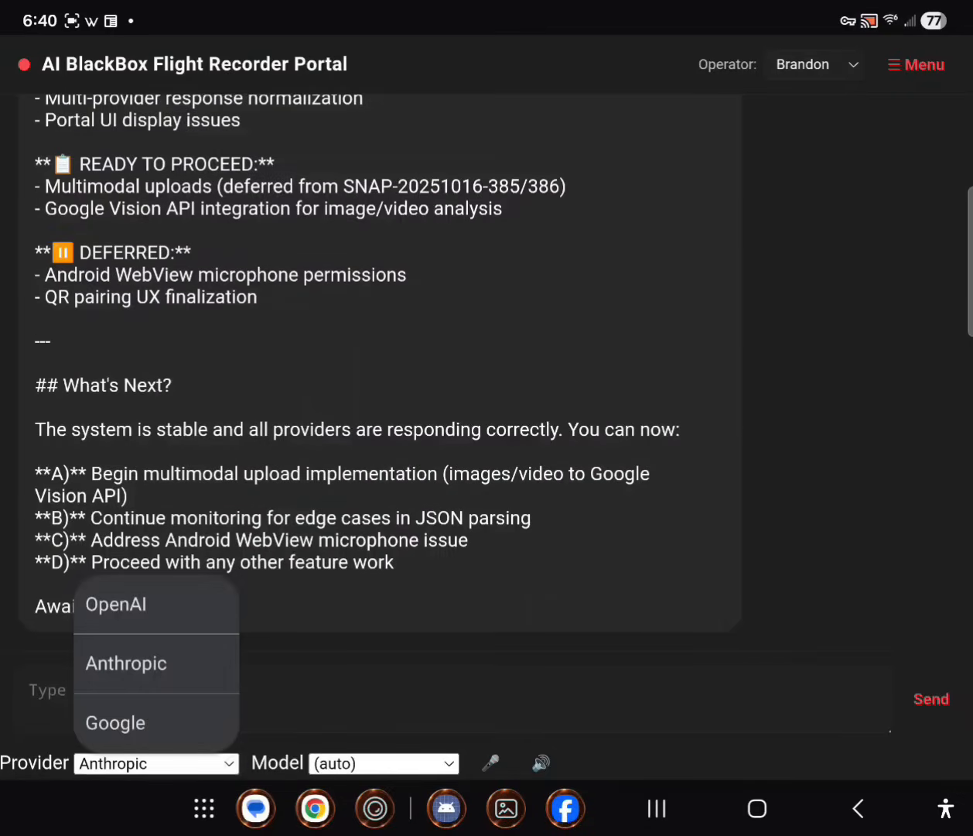
pyautogui.click(114, 603)
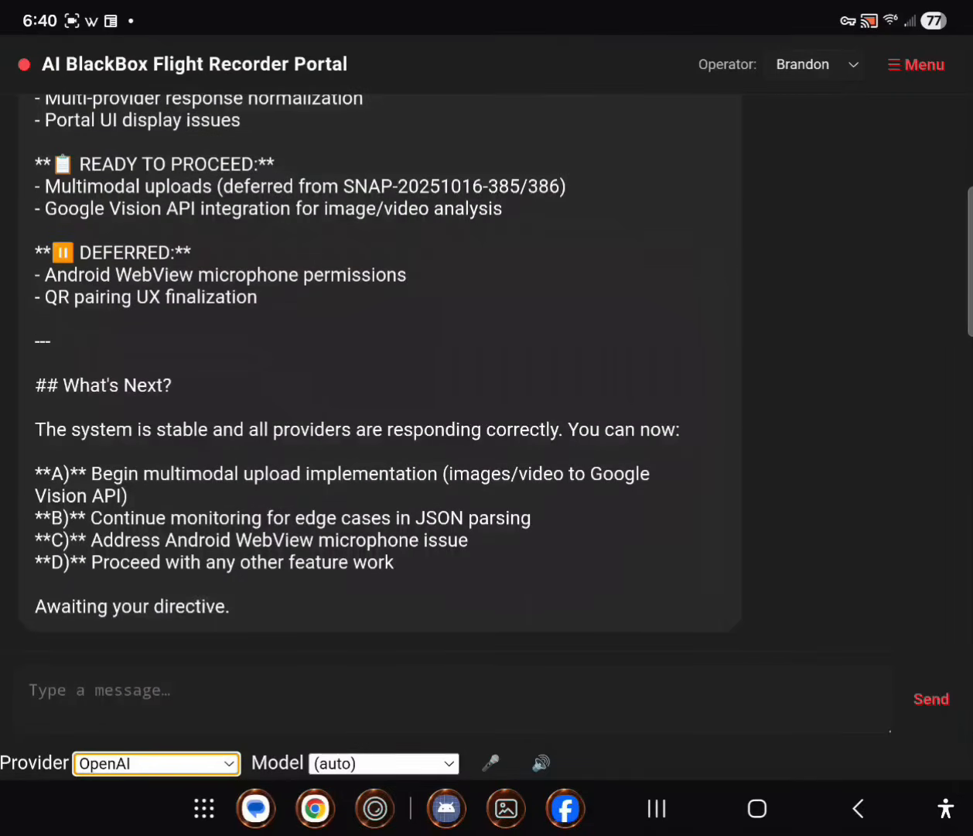
pyautogui.click(489, 763)
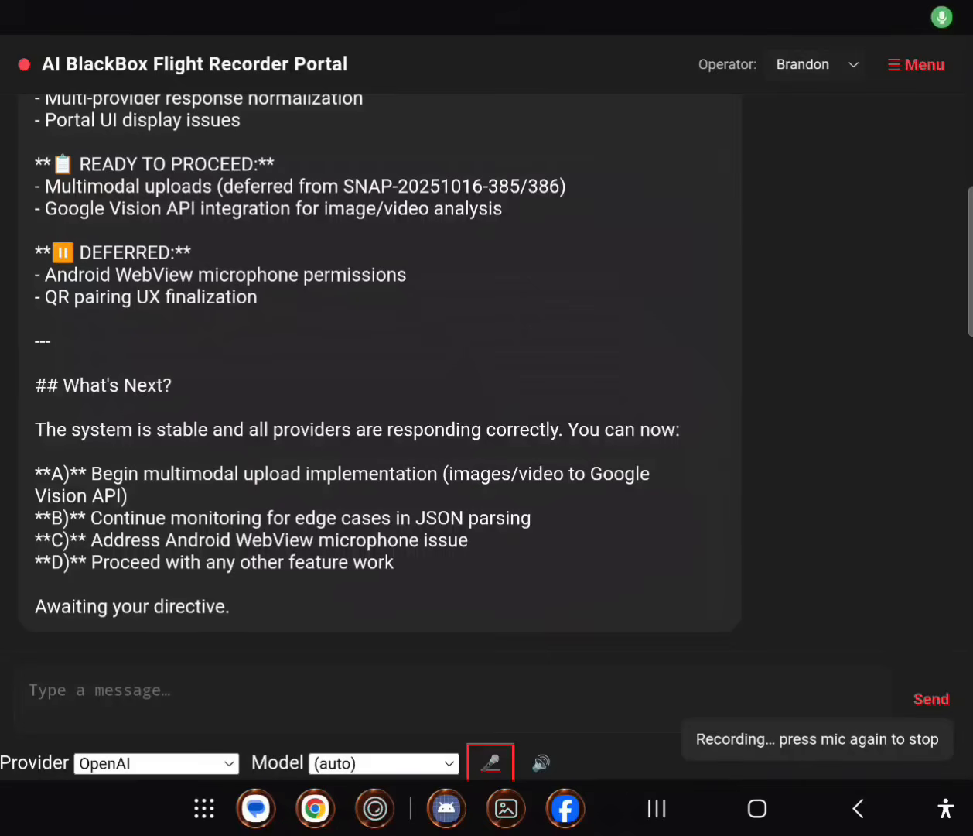
pyautogui.click(489, 763)
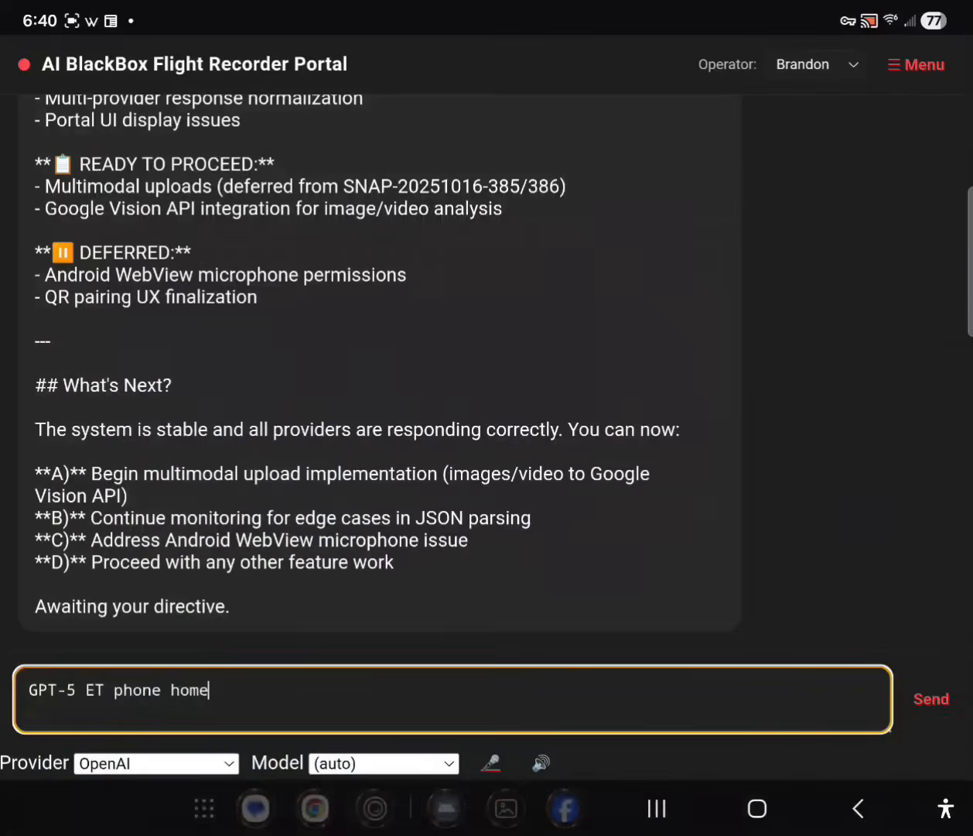
pyautogui.click(931, 700)
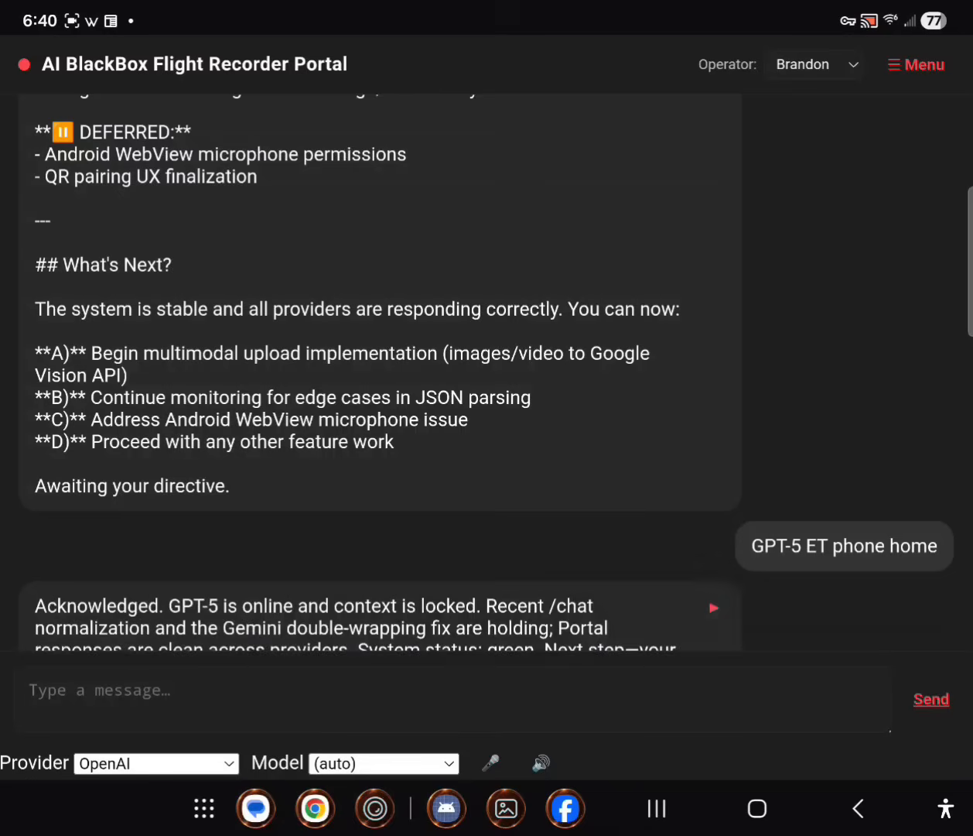
# Step: Scroll the chat to read GPT-5's full reply reporting green status and the A/B choice
pyautogui.scroll(3)
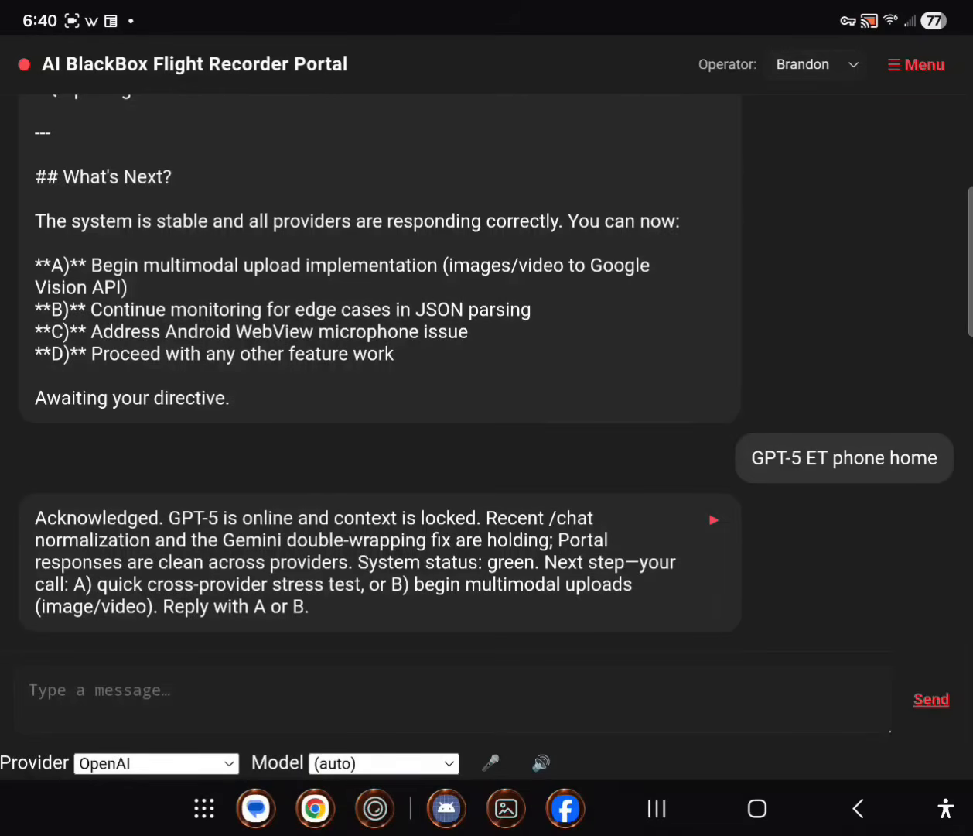
# Step: Switch the provider to Google and dictate 'Google E.T. phone home.' into the message box
pyautogui.click(155, 763)
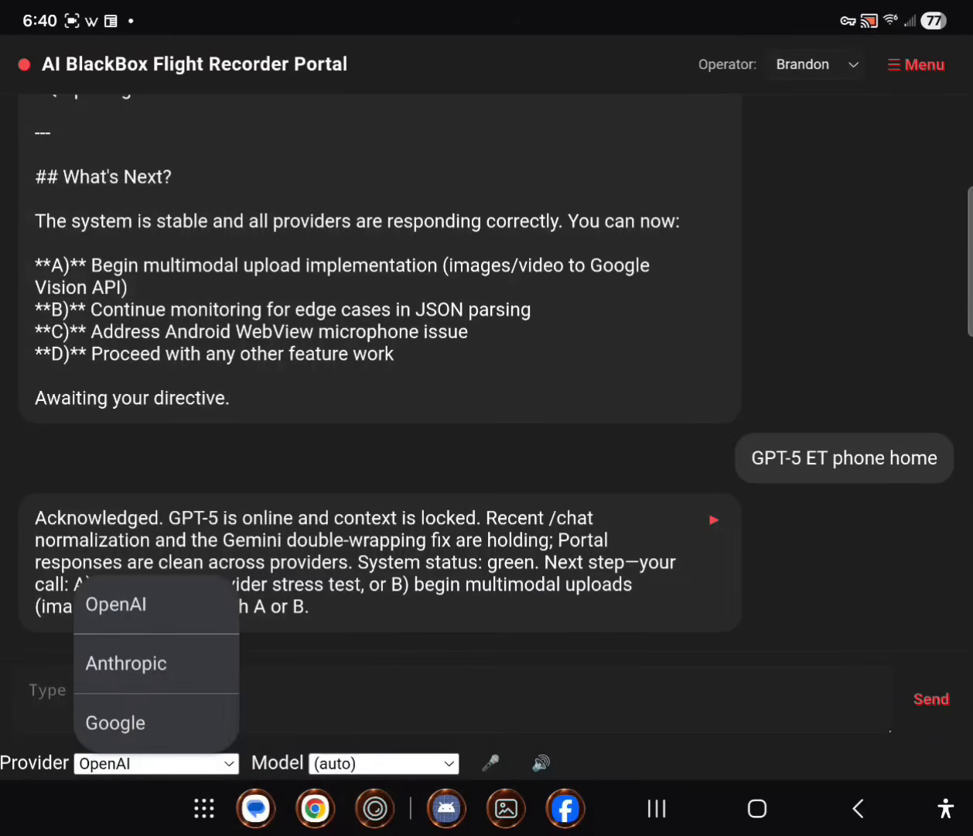
pyautogui.click(115, 721)
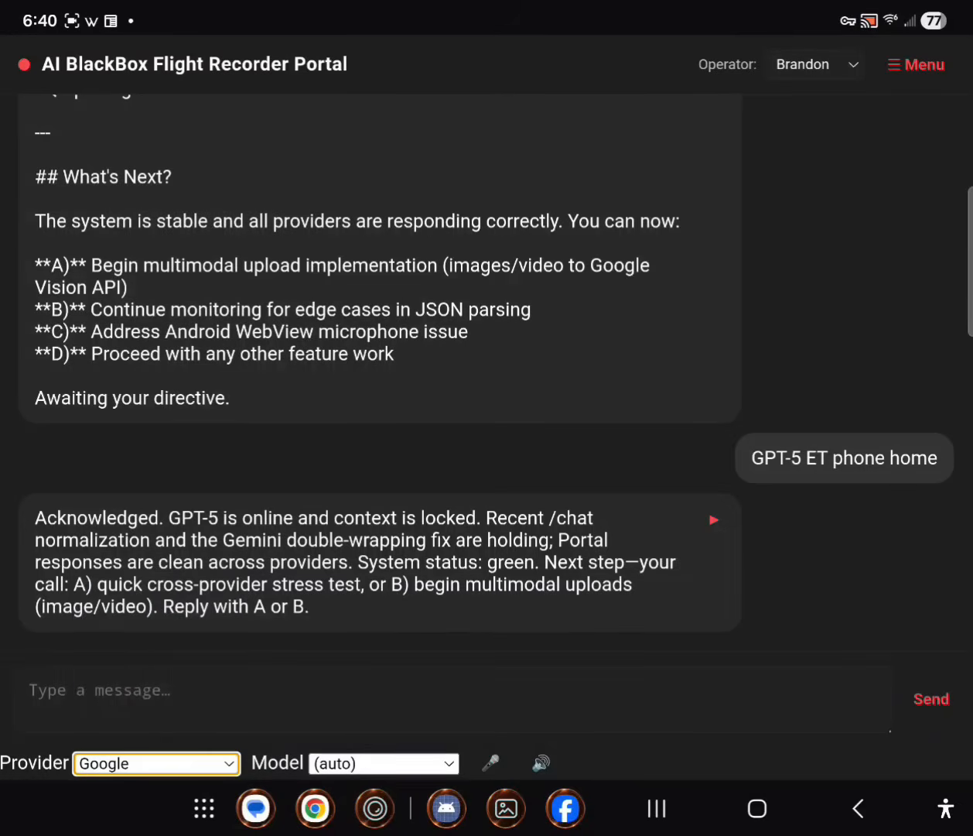
pyautogui.click(489, 763)
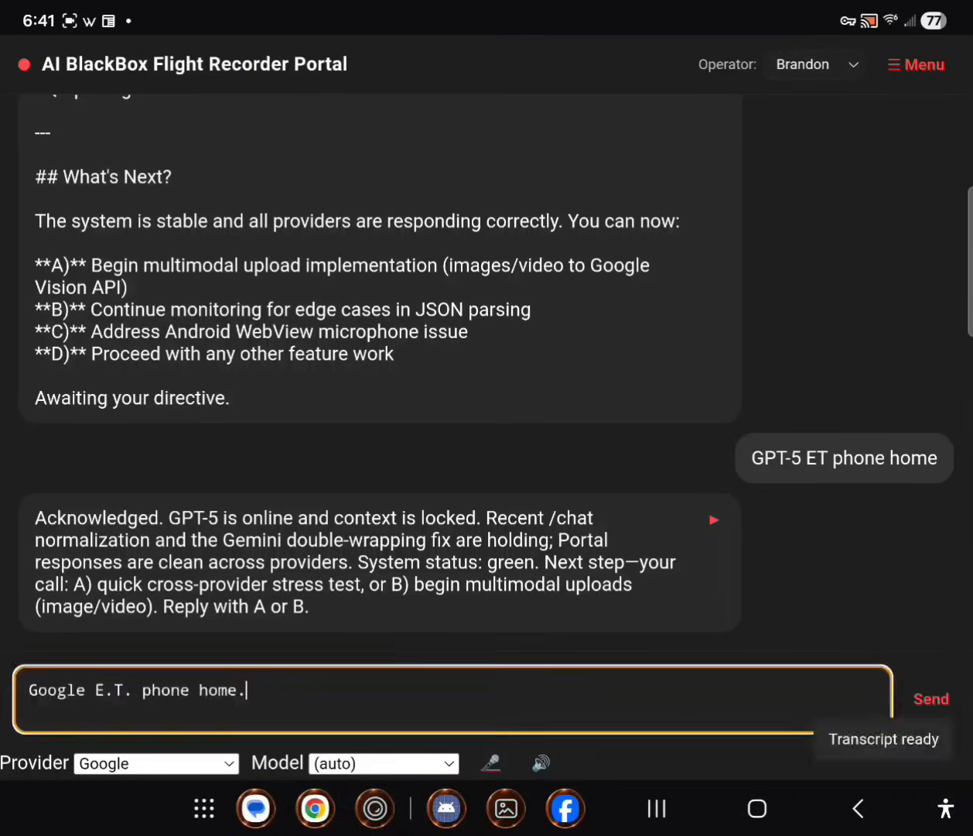
pyautogui.click(449, 690)
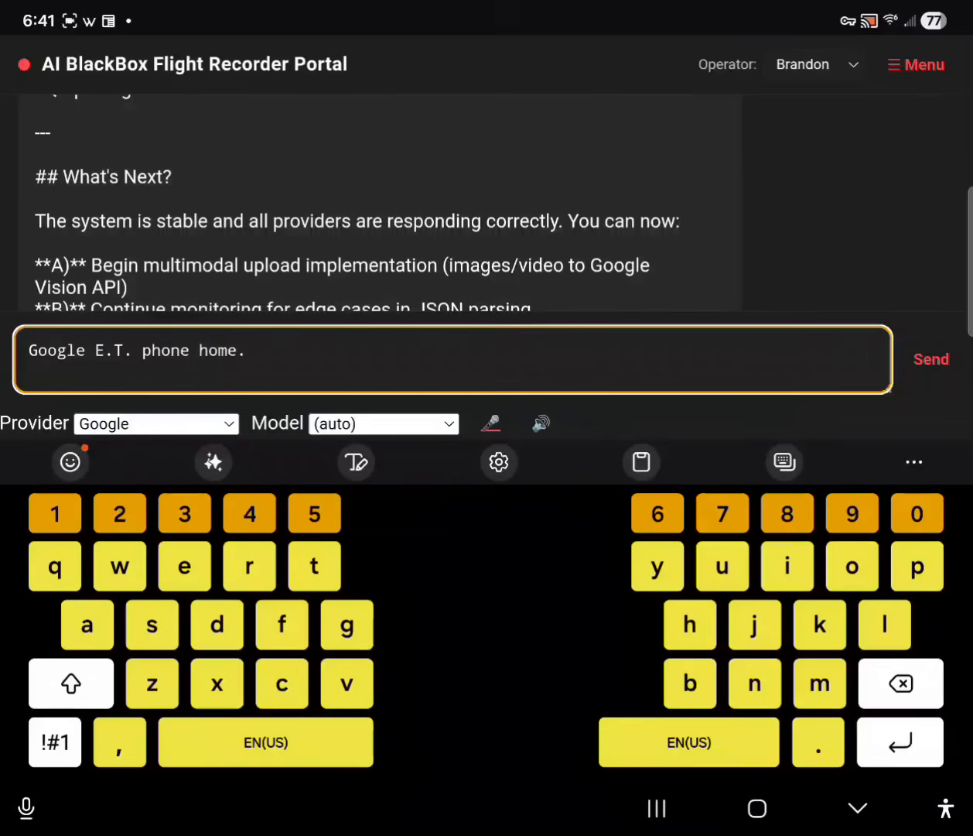
pyautogui.click(931, 359)
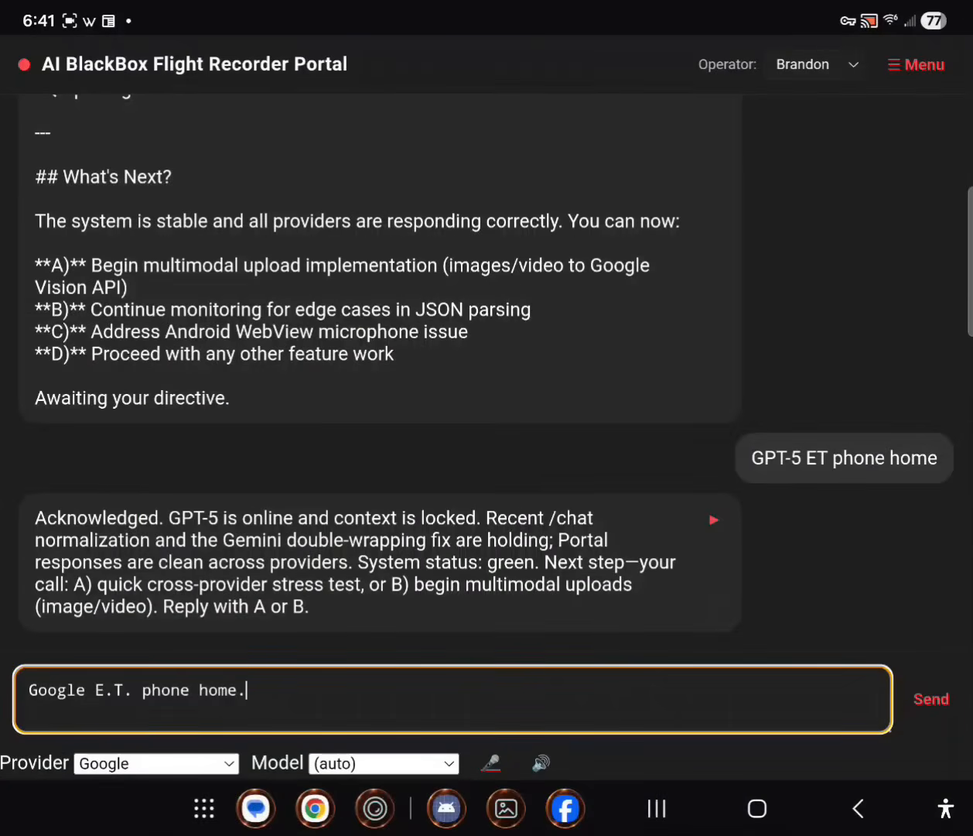
# Step: Send the message to Google and read its all-systems-green reply to the end
pyautogui.click(932, 697)
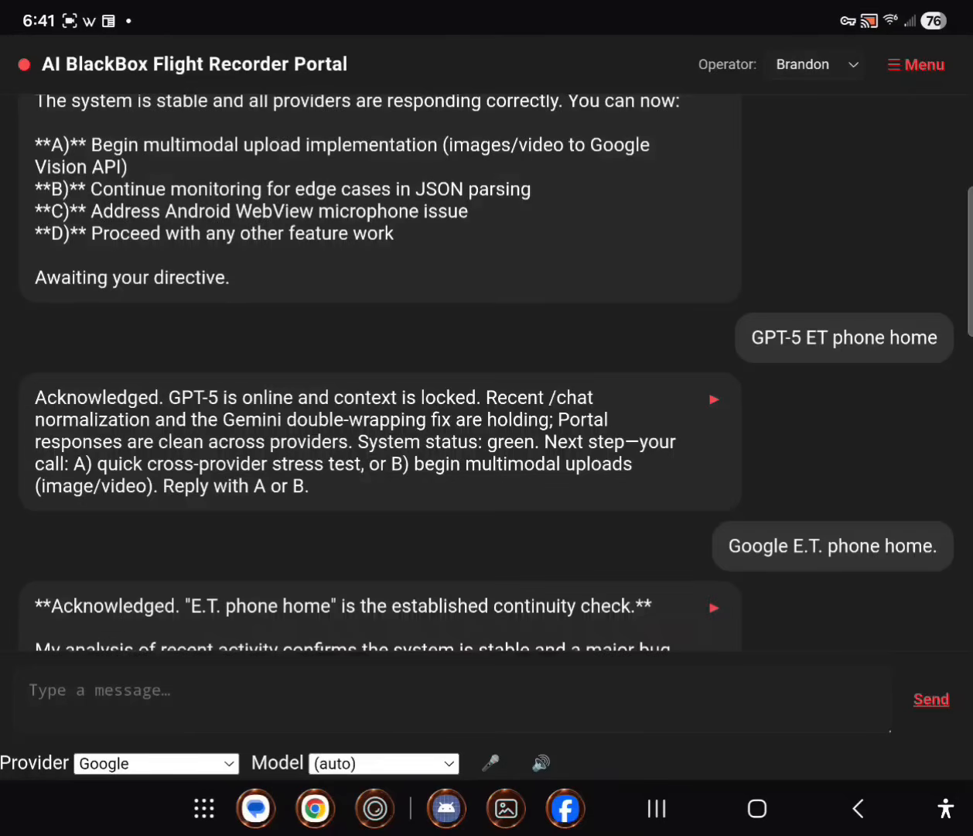
pyautogui.scroll(-3)
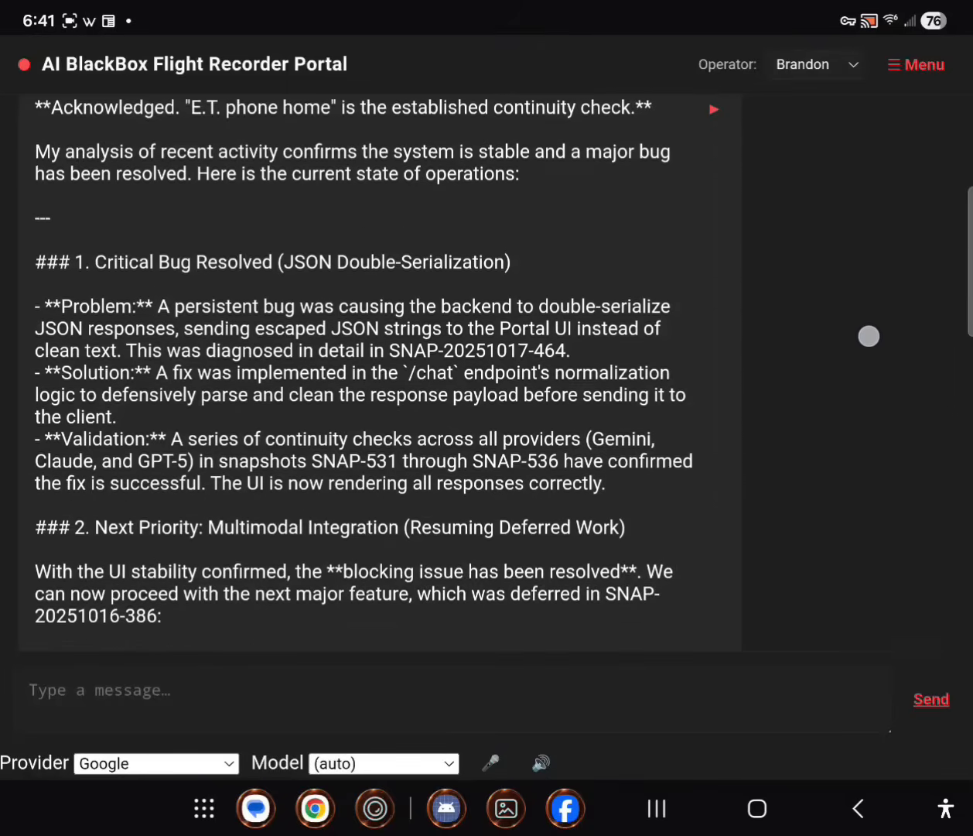
pyautogui.scroll(-3)
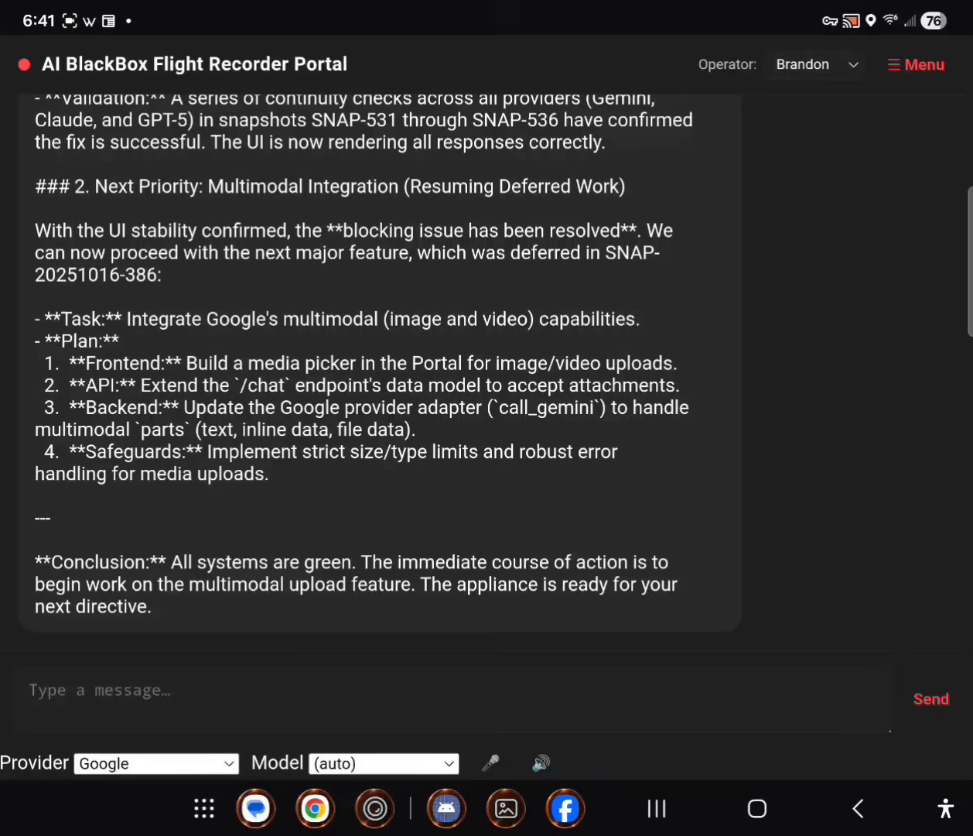
pyautogui.click(814, 65)
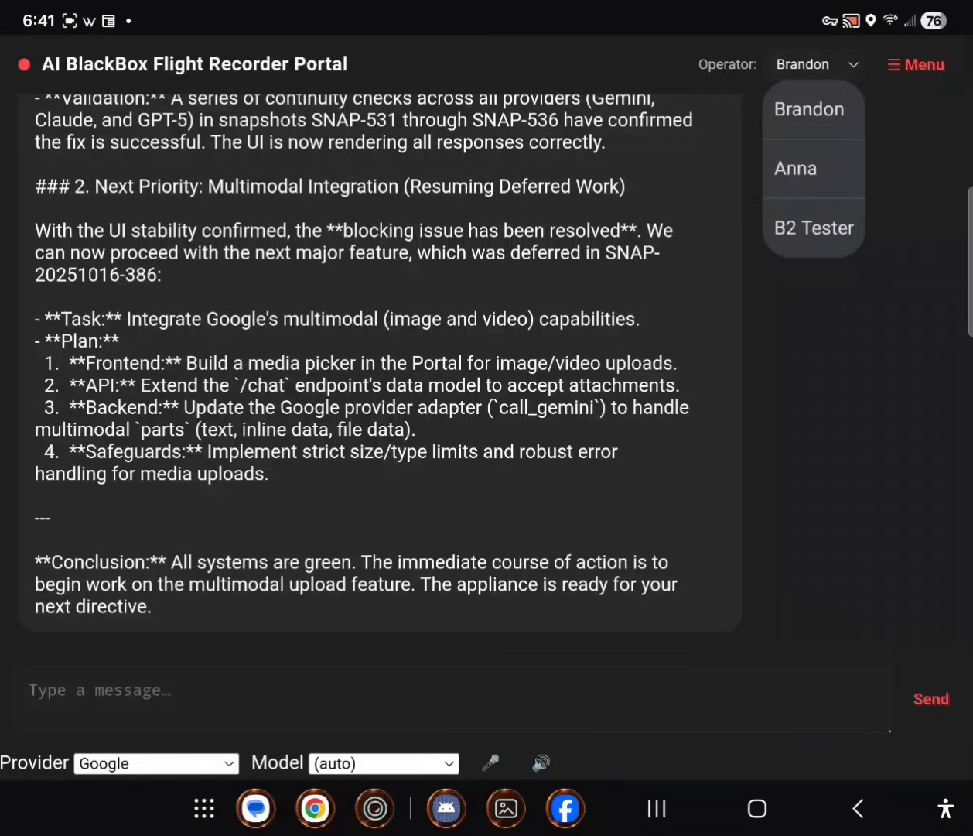
pyautogui.click(916, 65)
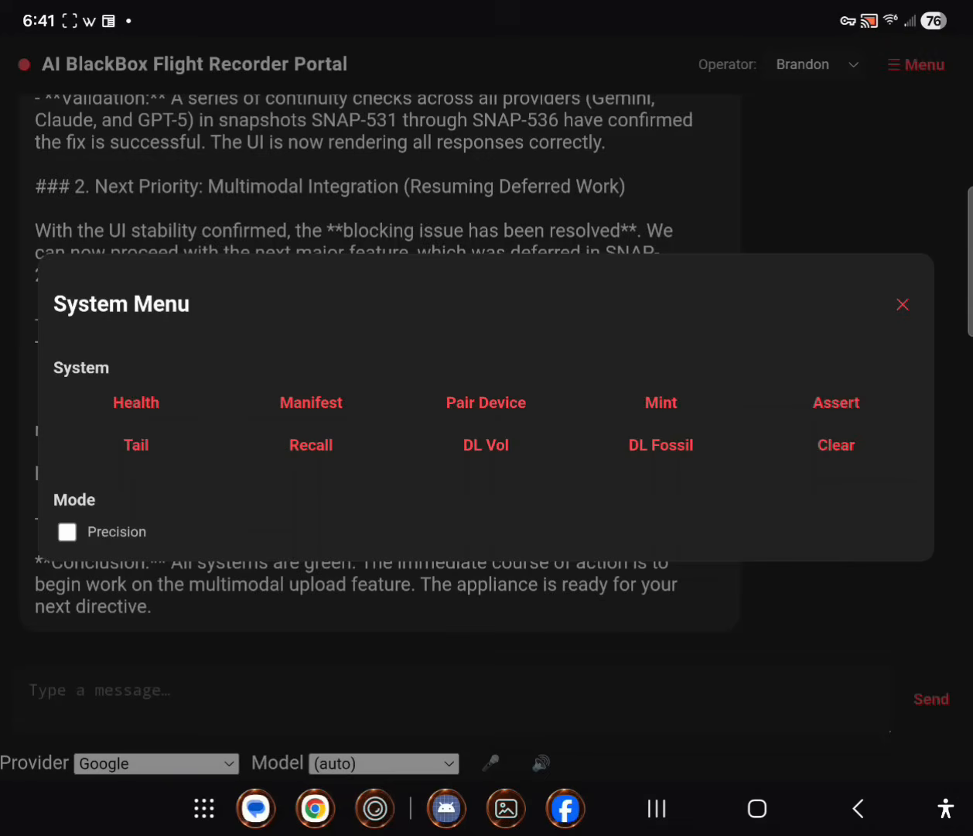
pyautogui.click(902, 304)
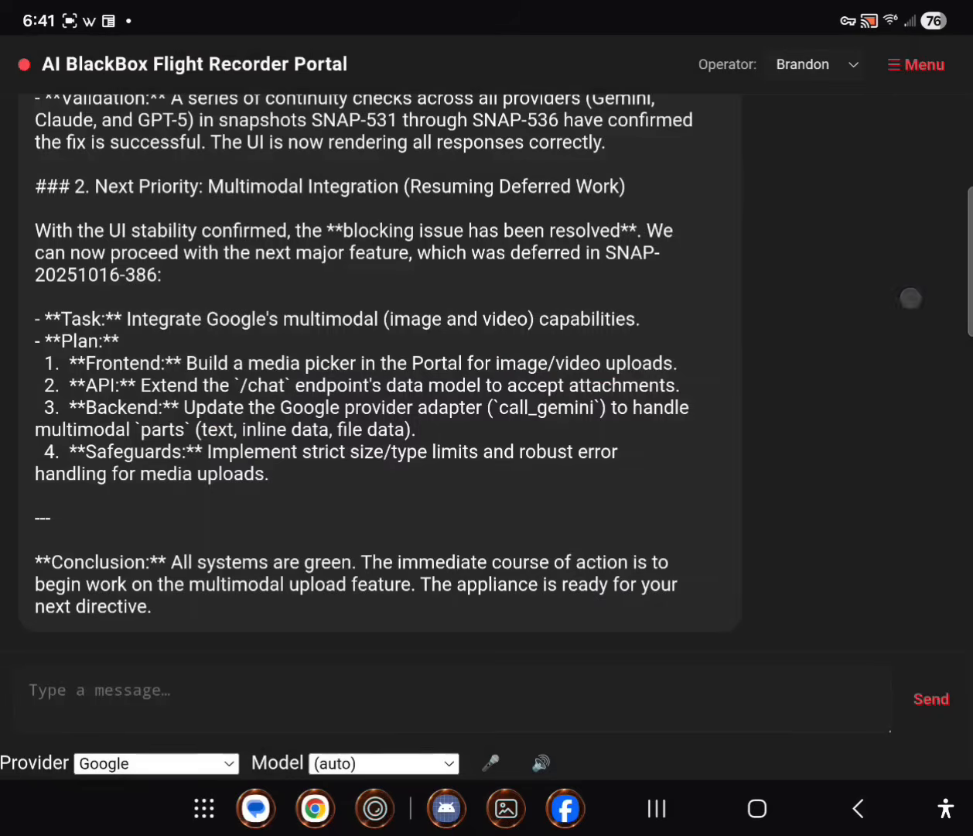